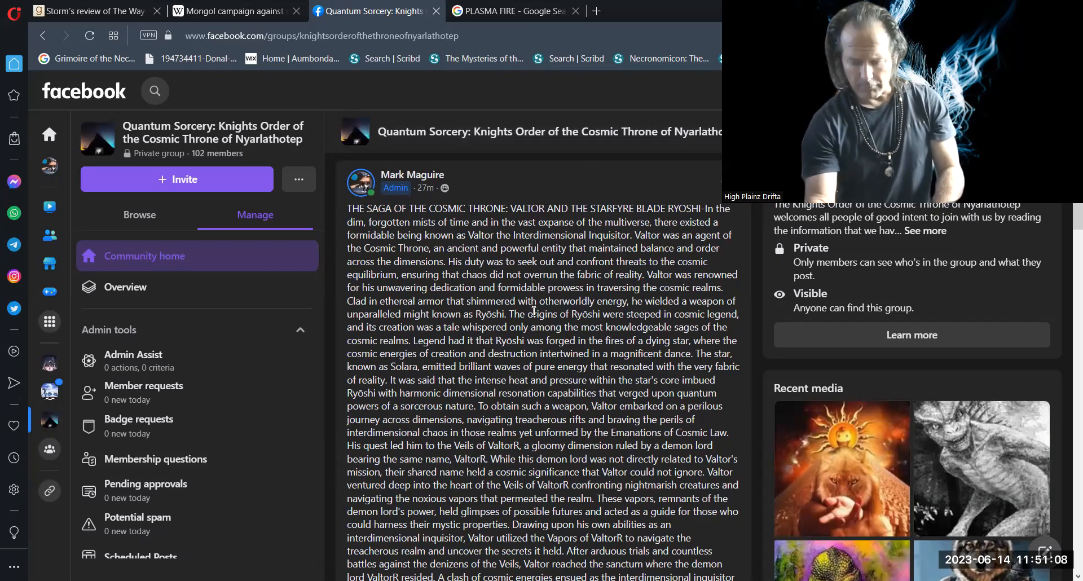
scroll("up", 3)
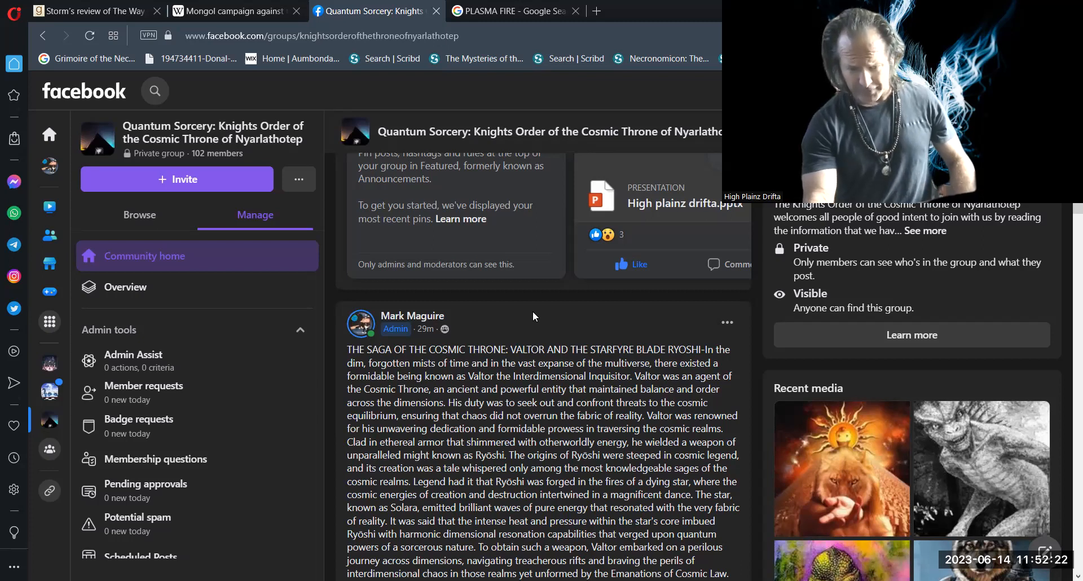
scroll("down", 3)
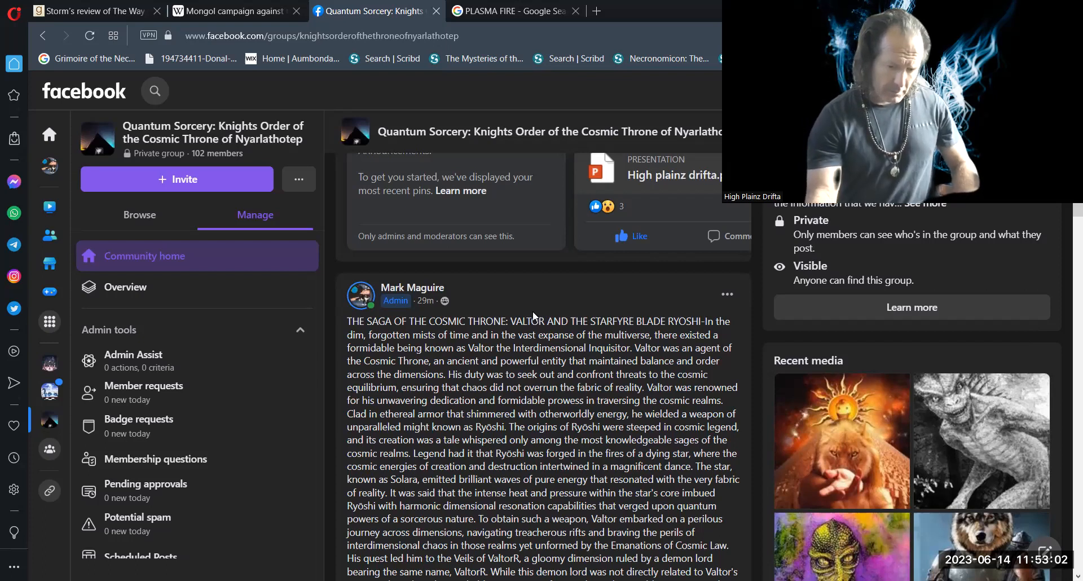
scroll("down", 3)
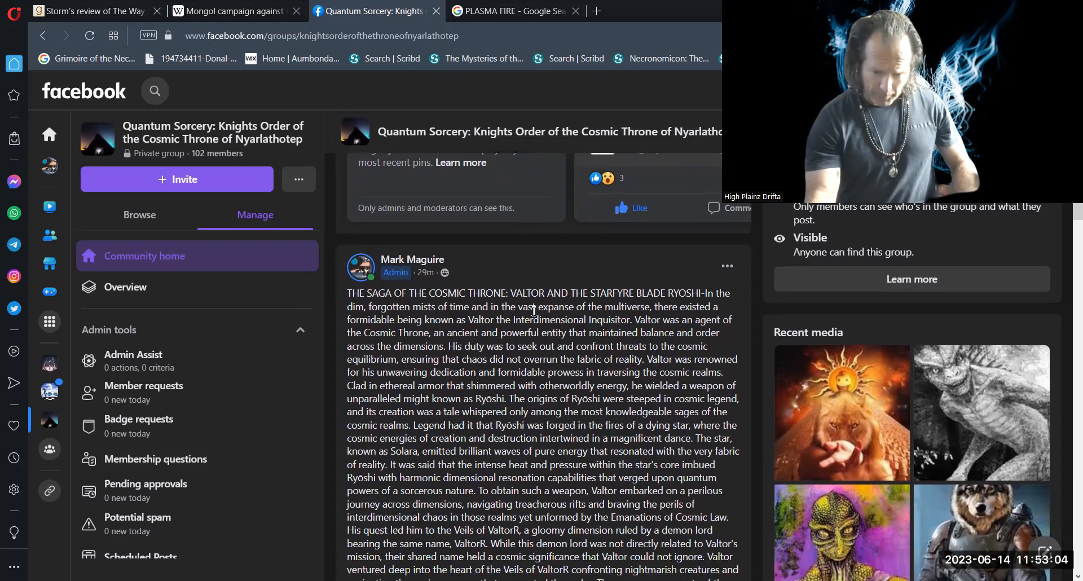
scroll("down", 3)
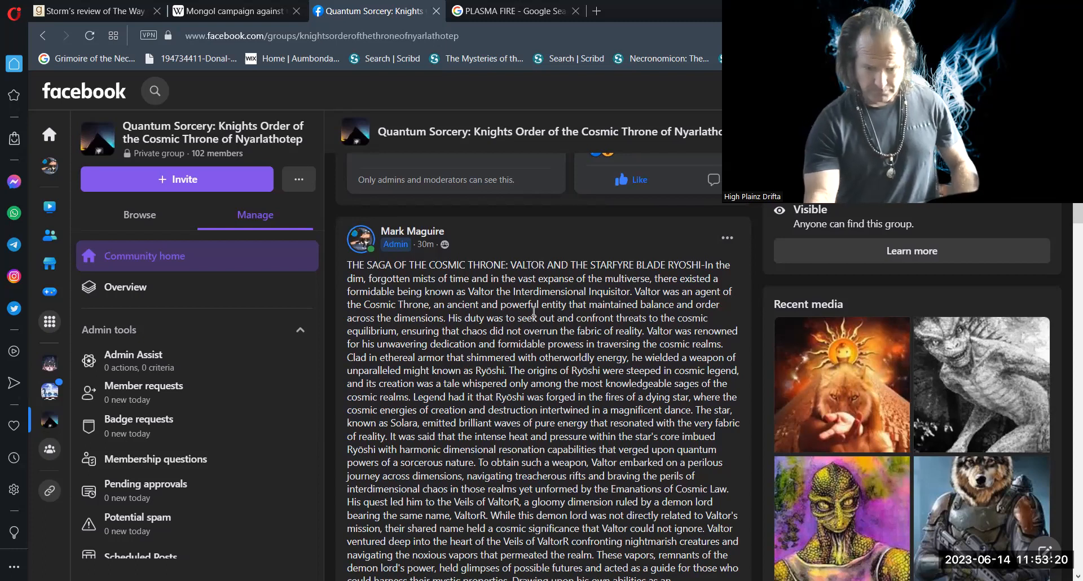
scroll("down", 3)
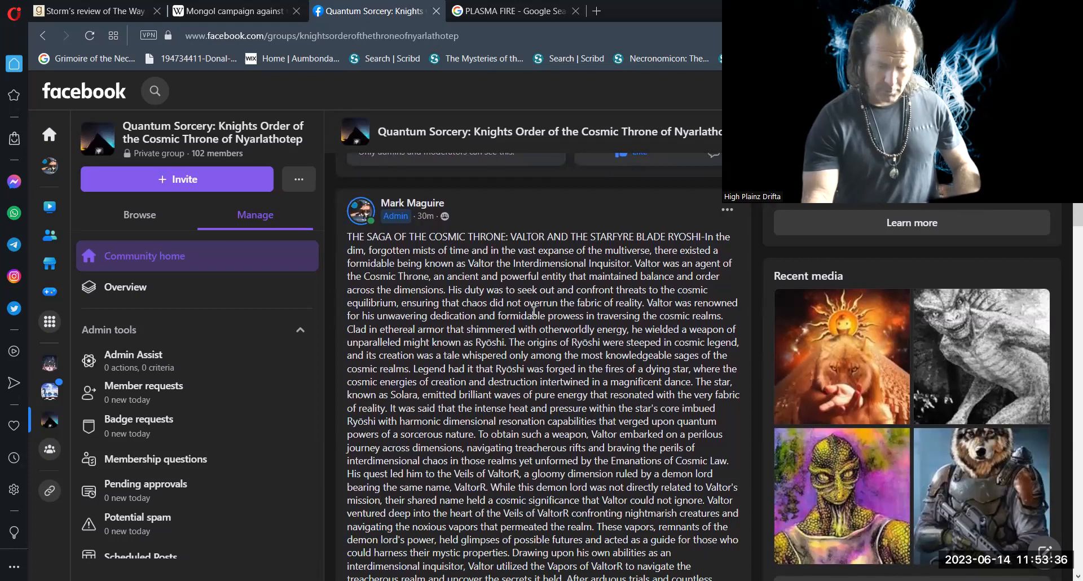
scroll("up", 3)
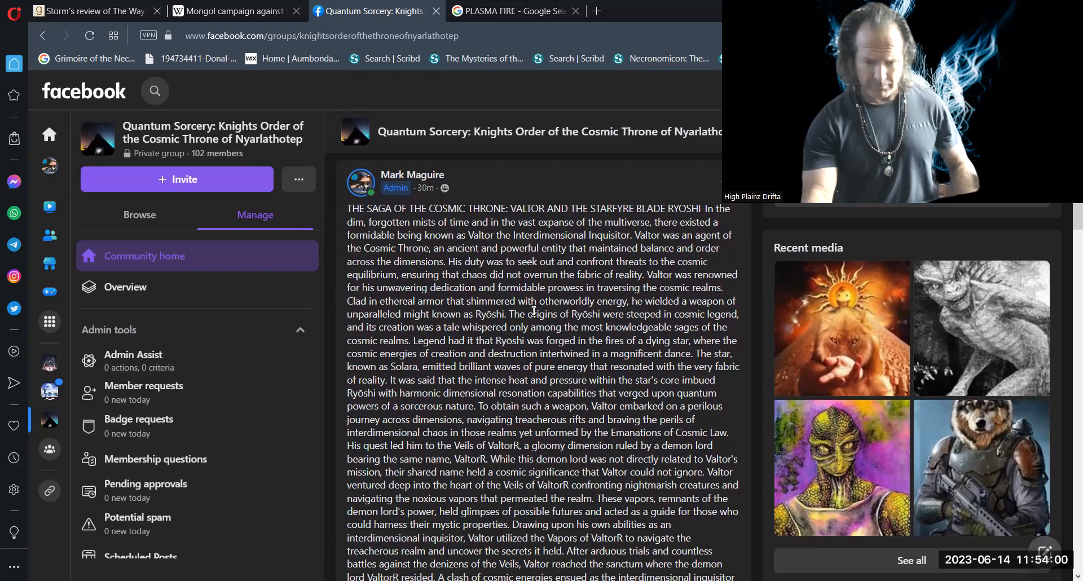
scroll("down", 3)
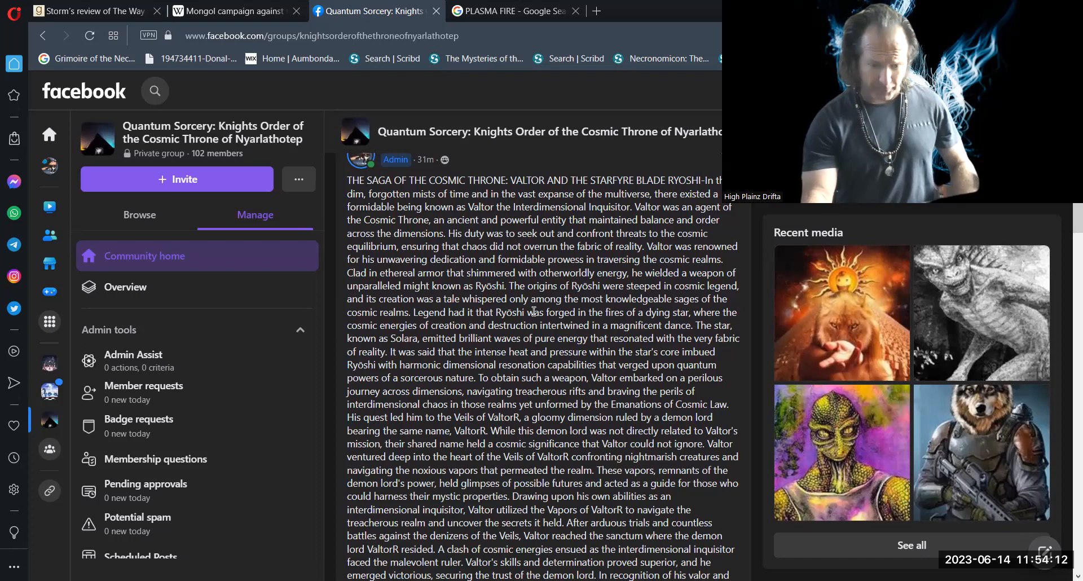
scroll("down", 3)
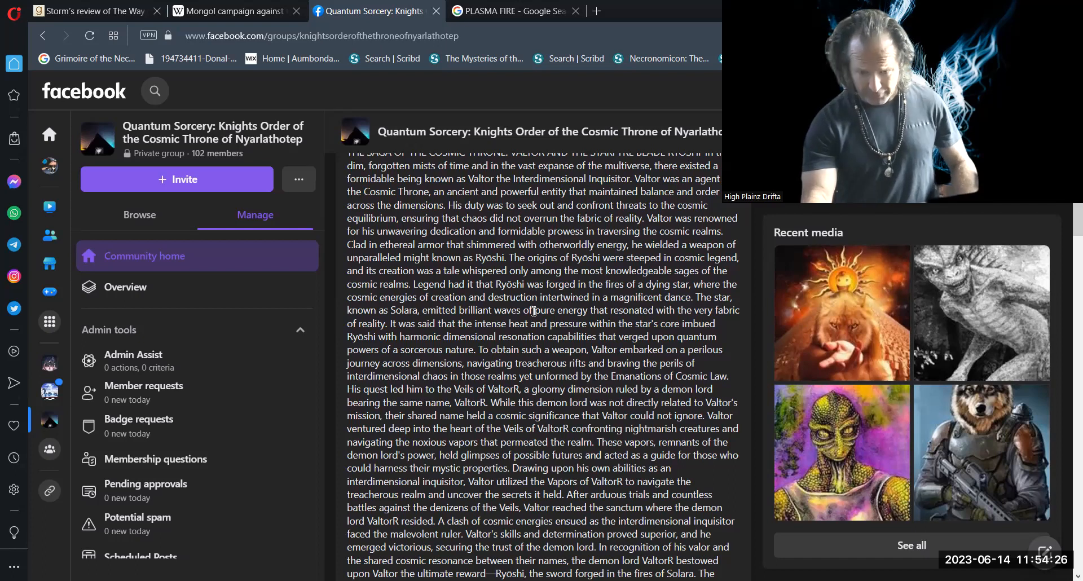
scroll("down", 3)
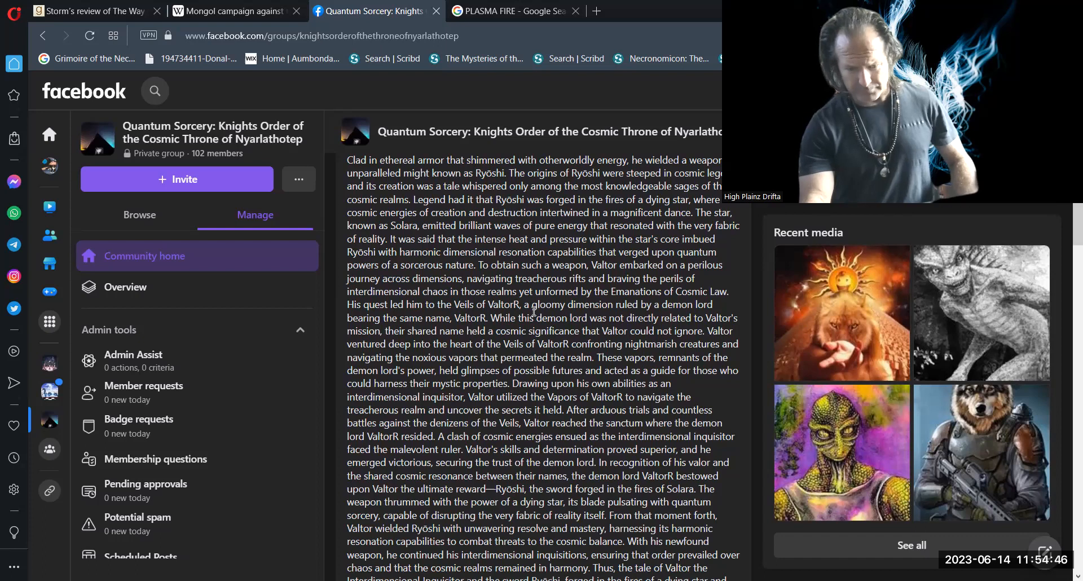
scroll("down", 3)
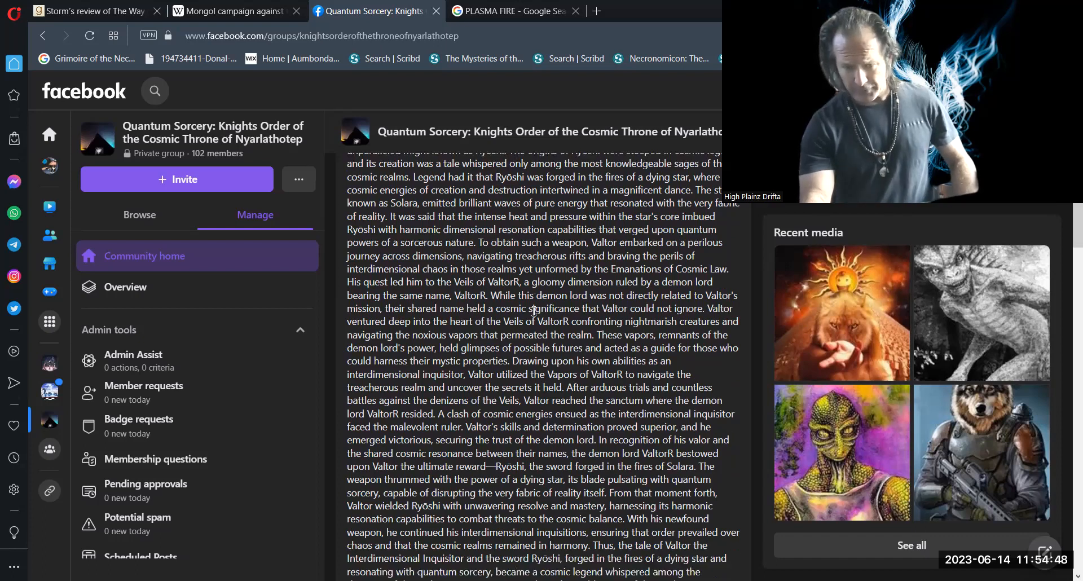
scroll("down", 3)
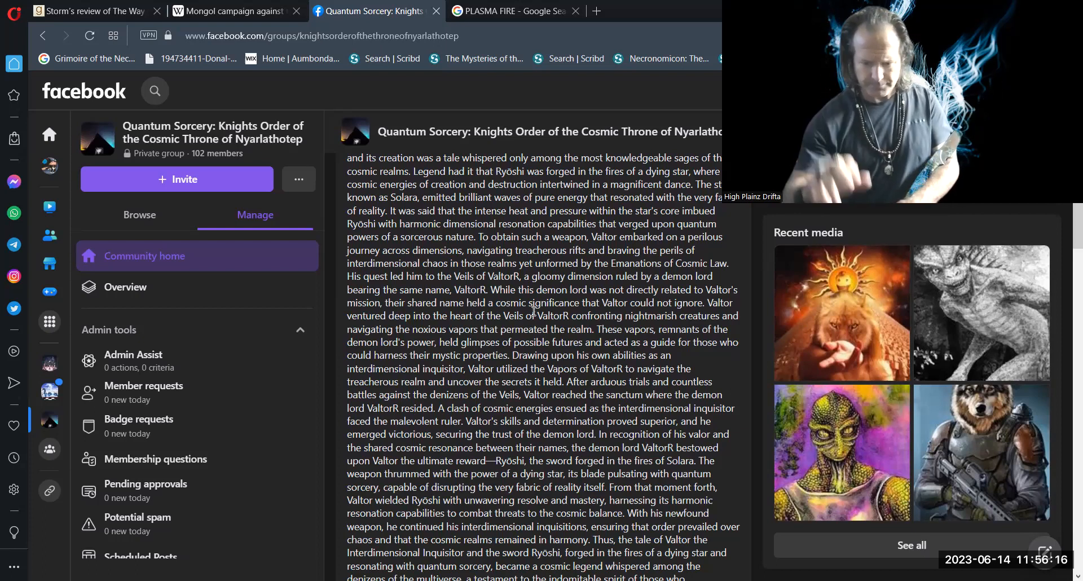
scroll("down", 3)
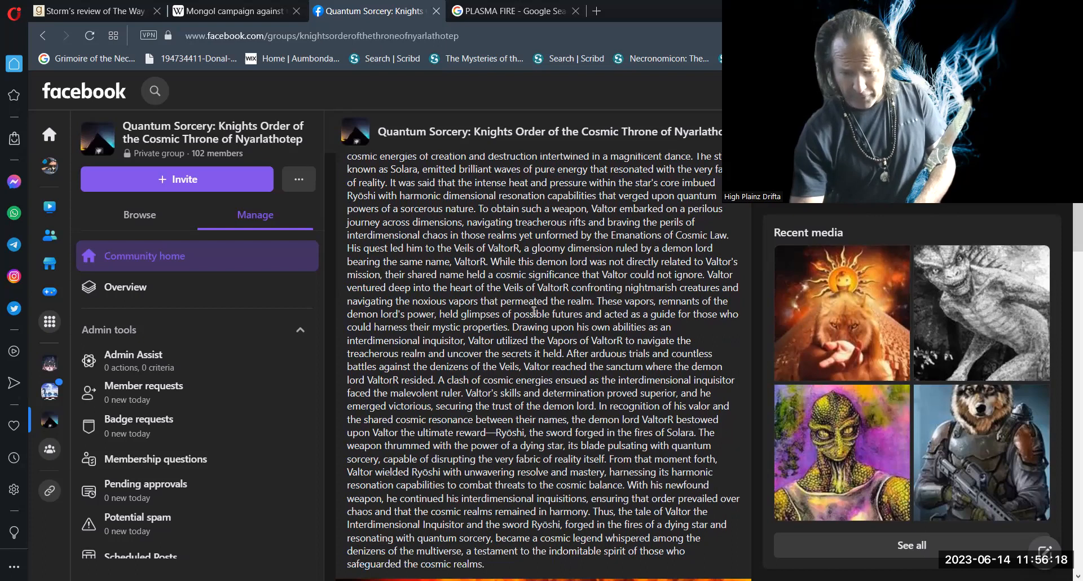
scroll("down", 3)
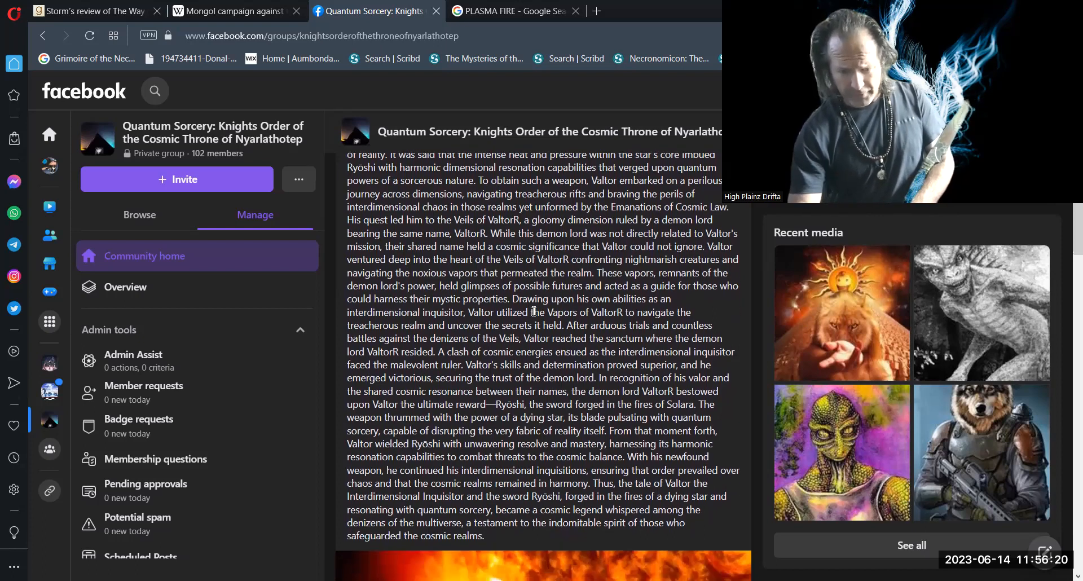